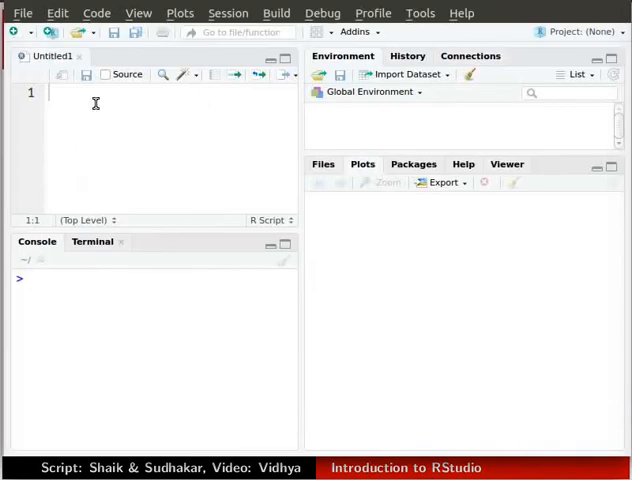
Step: Create the vector testSample <- c(1,2,3,4) in the console so it appears in the environment
click(150, 130)
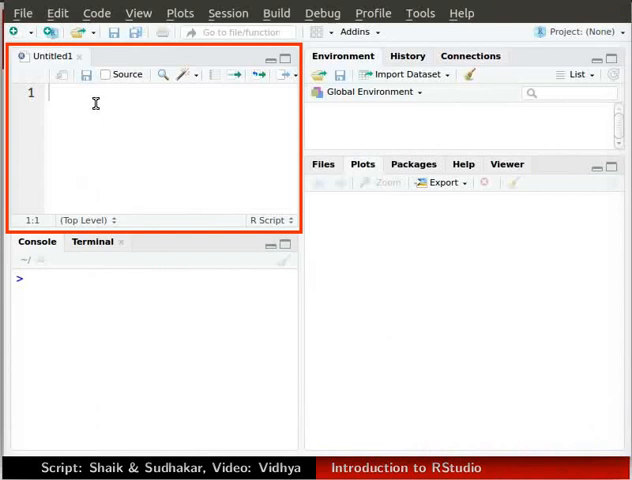
mouse_move(184, 76)
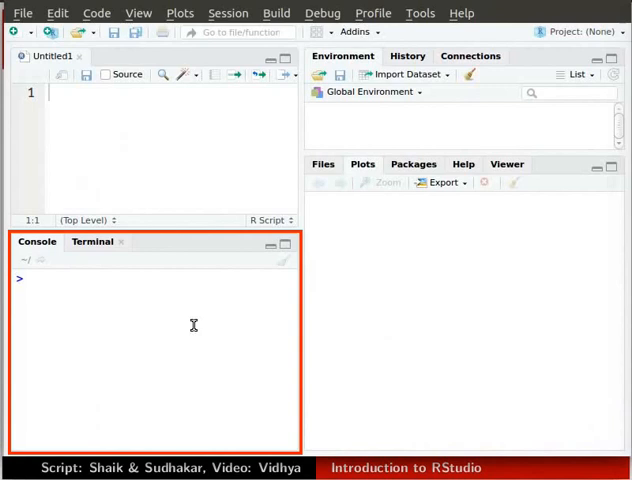
mouse_move(82, 330)
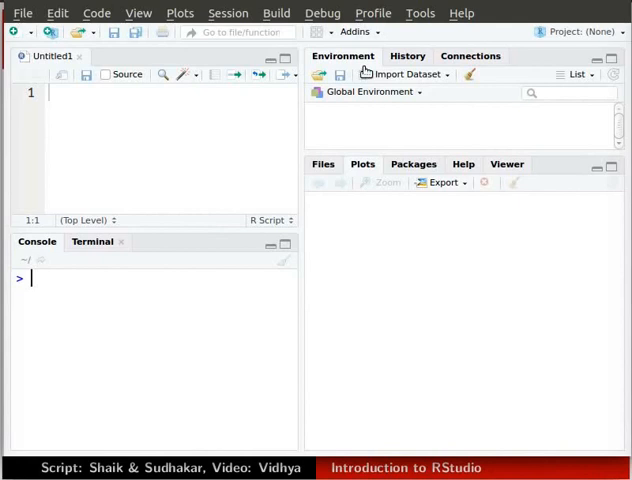
mouse_move(346, 122)
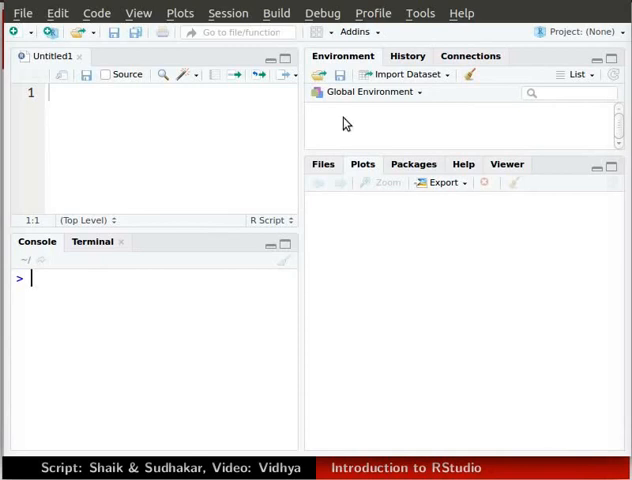
mouse_move(302, 120)
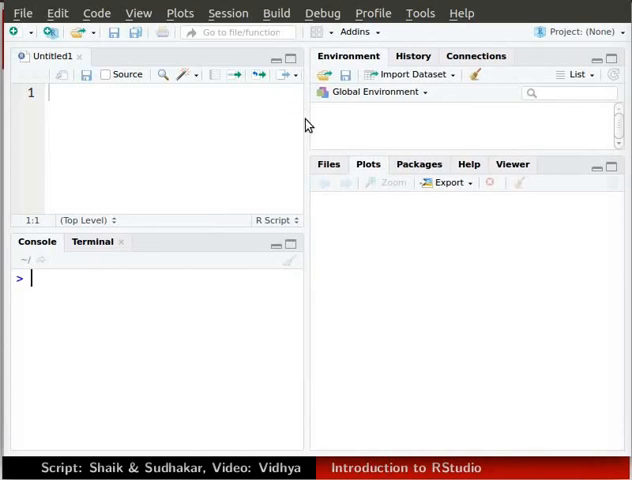
mouse_move(304, 120)
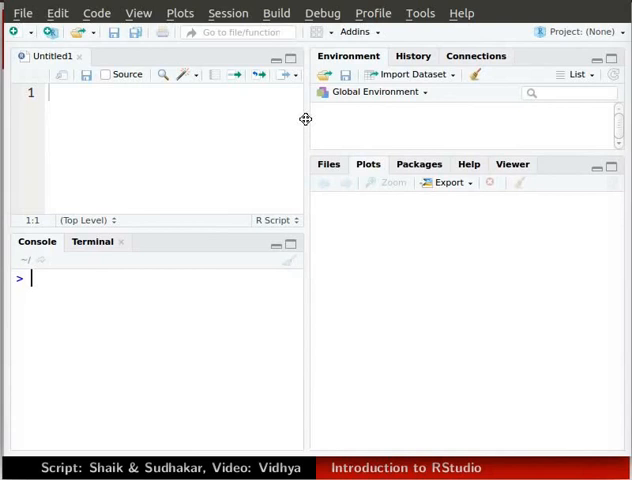
text(testSample <- c)
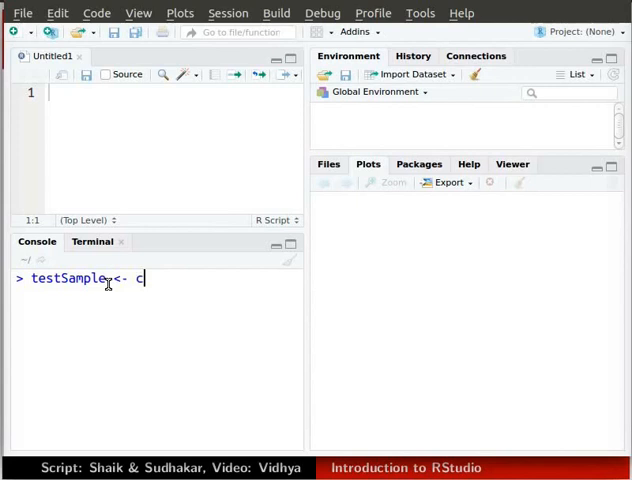
text((1,2,3,4))
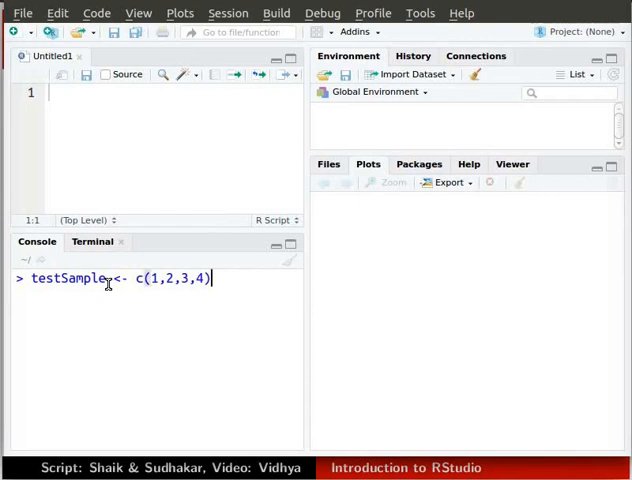
key(Return)
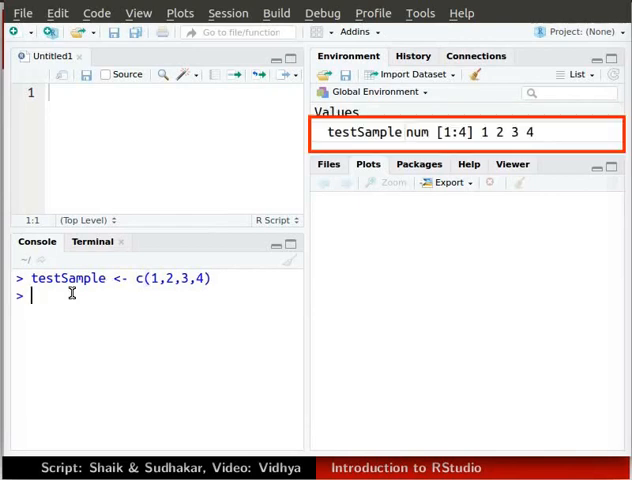
mouse_move(370, 132)
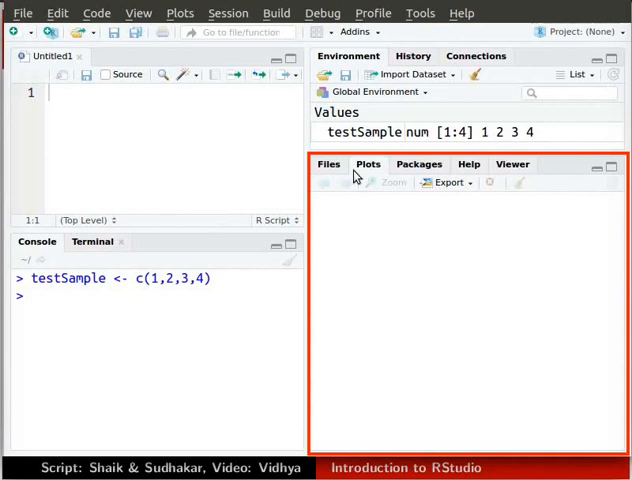
mouse_move(392, 260)
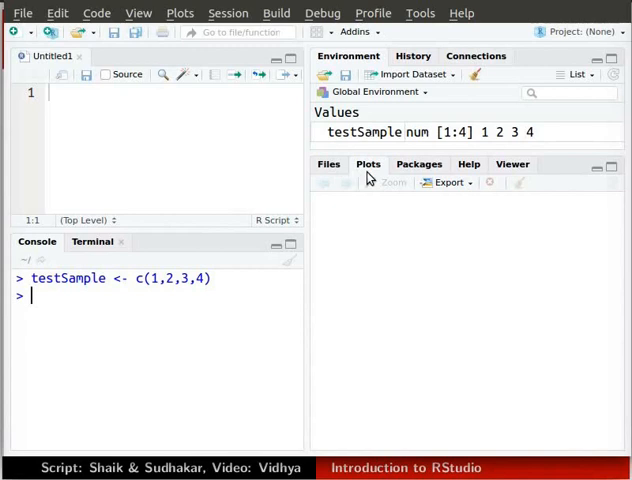
mouse_move(188, 312)
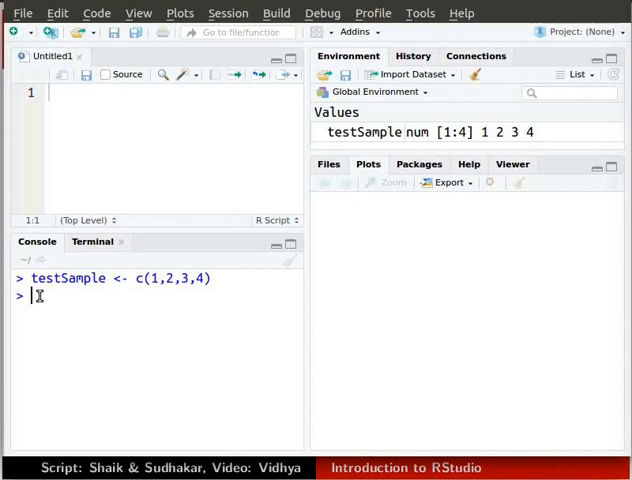
Step: Run plot(testSample) to show a scatter of the values 1 to 4 against their index
text(plot(testSample))
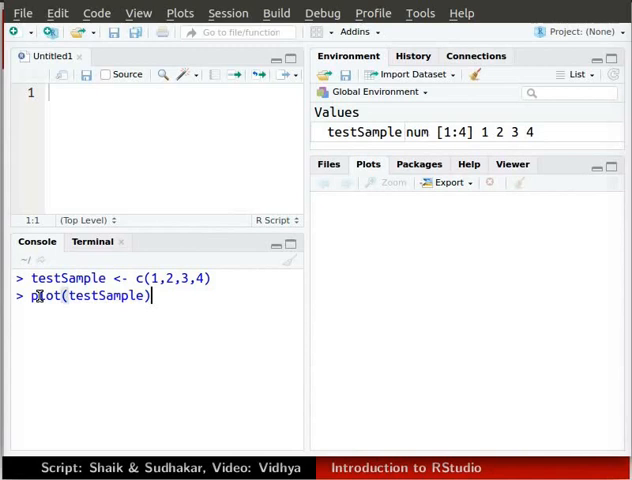
key(Return)
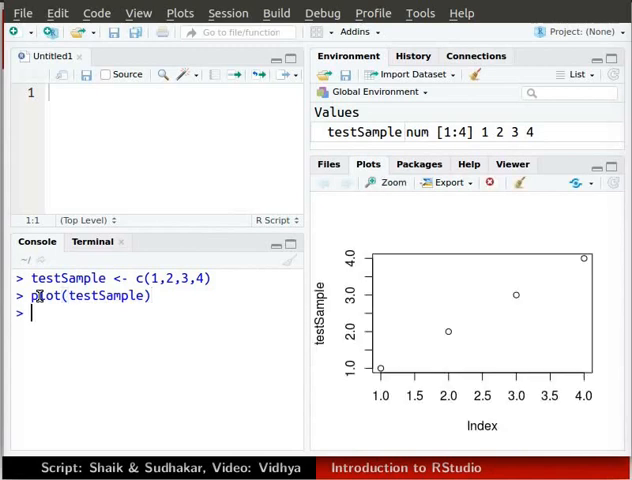
mouse_move(476, 336)
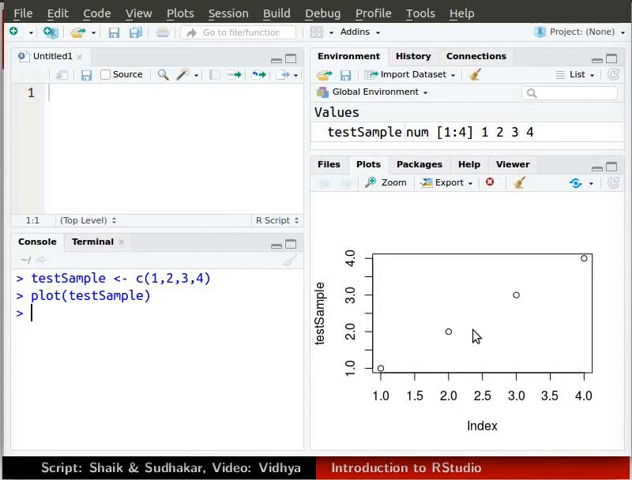
mouse_move(474, 252)
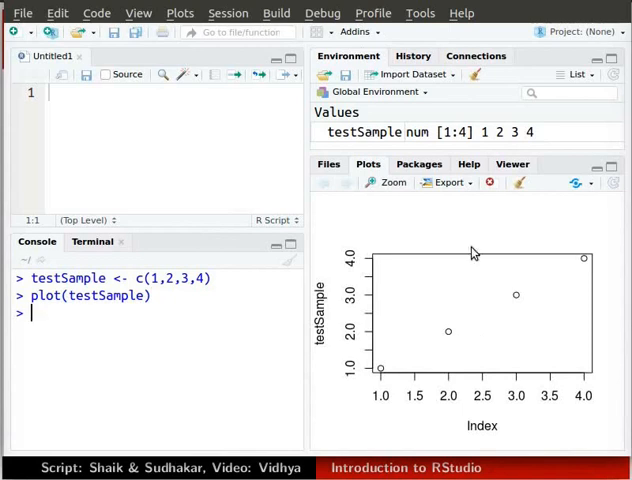
mouse_move(362, 62)
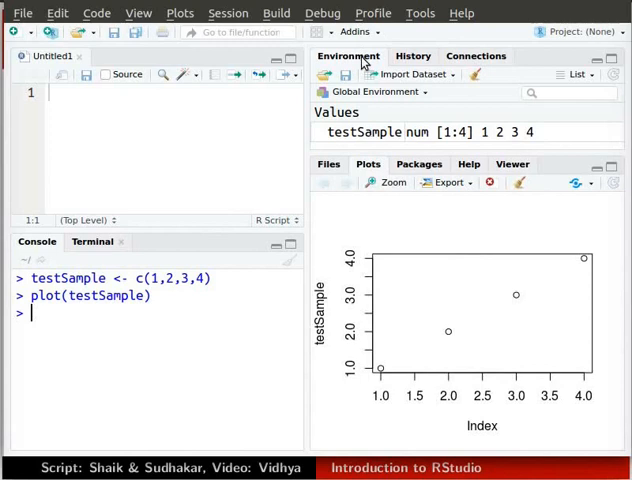
mouse_move(376, 144)
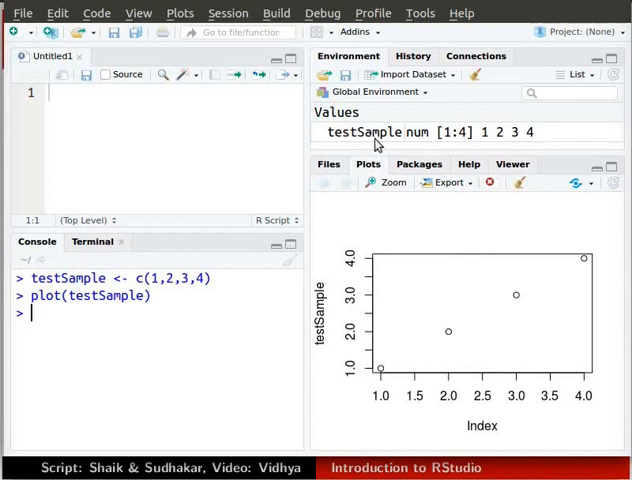
mouse_move(380, 132)
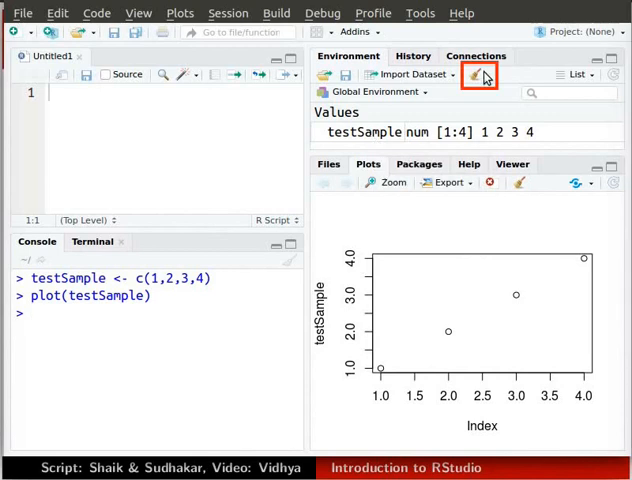
mouse_move(478, 76)
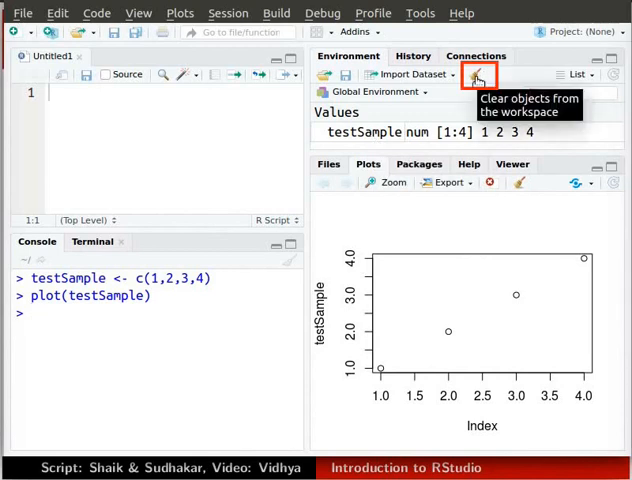
Step: Remove all objects from the environment, including hidden ones, so testSample is gone
click(476, 76)
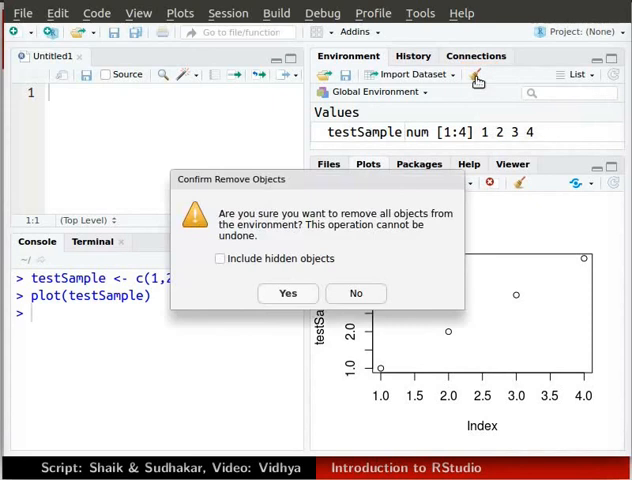
mouse_move(350, 252)
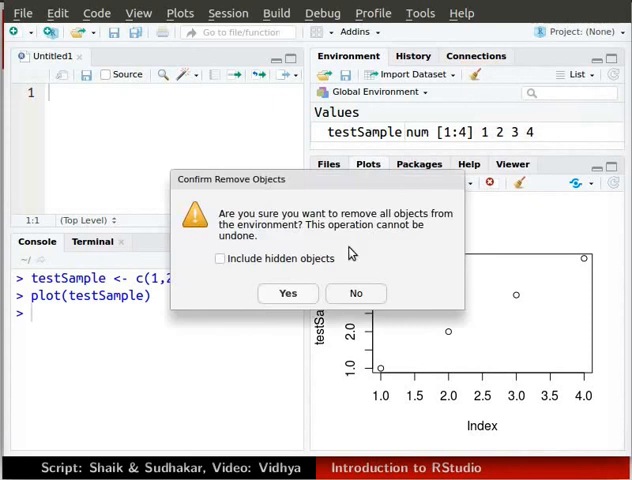
mouse_move(246, 288)
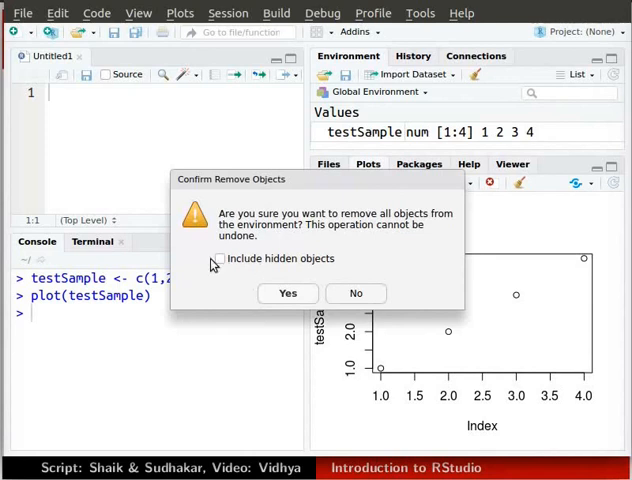
click(220, 258)
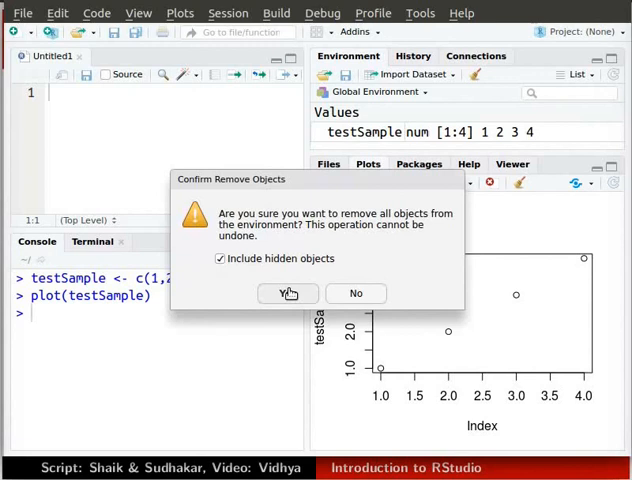
click(288, 292)
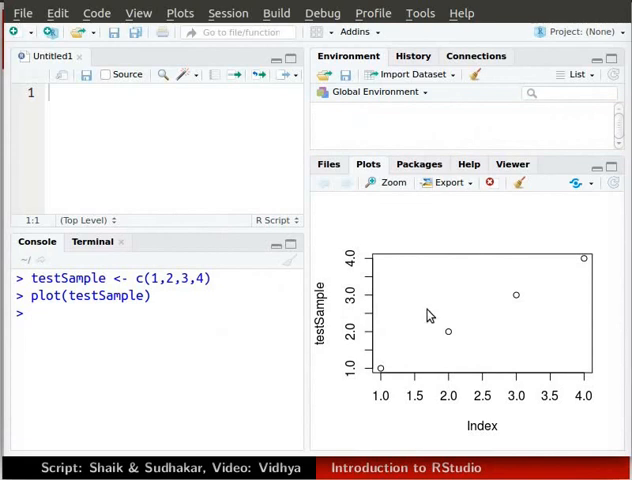
mouse_move(520, 184)
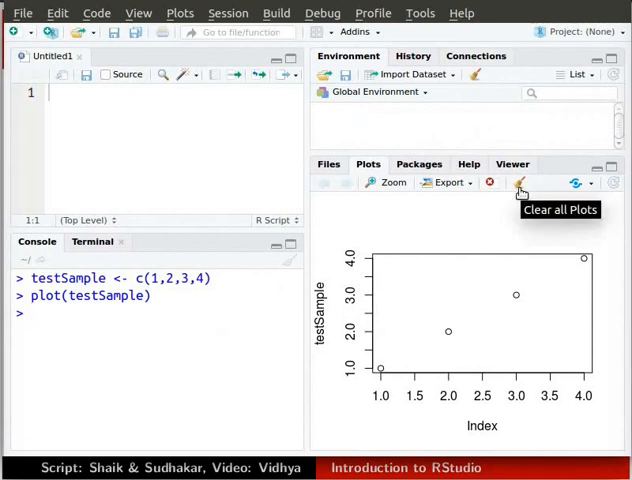
Step: Clear every plot from the Plots pane history, confirming the Clear Plots dialog
click(520, 182)
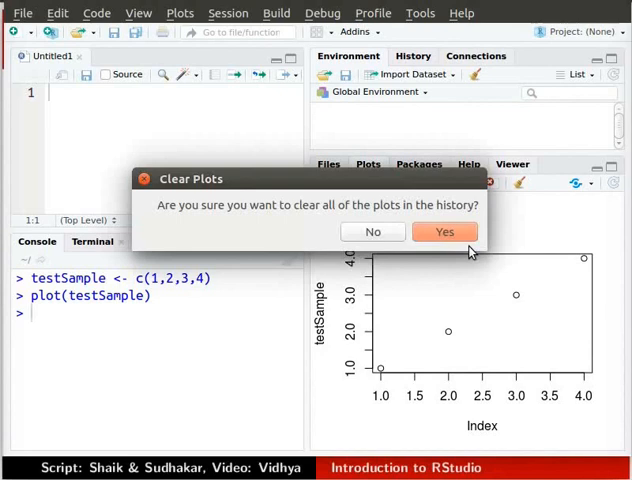
mouse_move(470, 248)
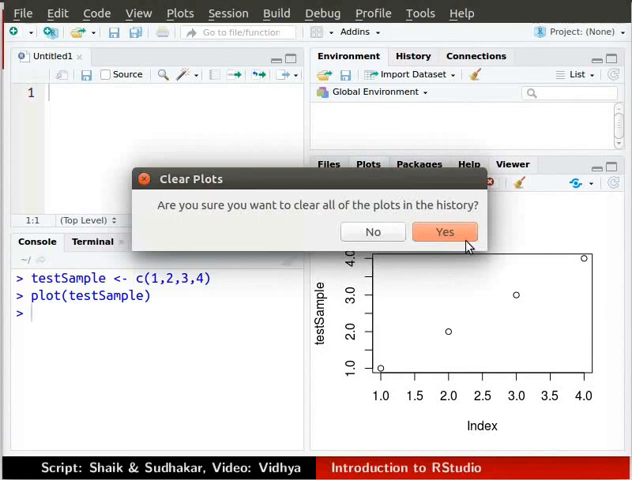
click(444, 232)
text(plot(testSample))
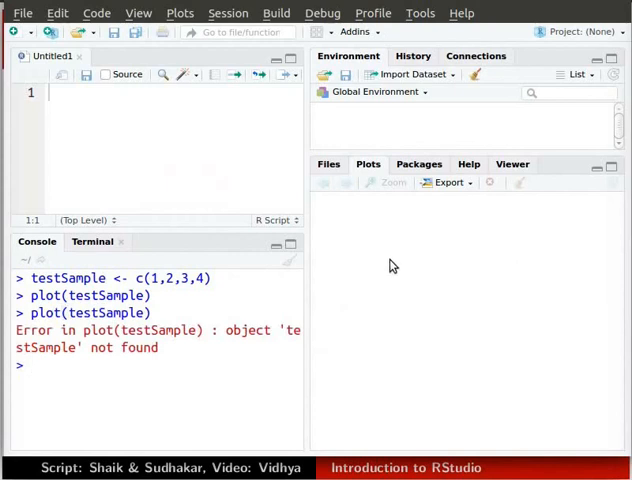
mouse_move(134, 380)
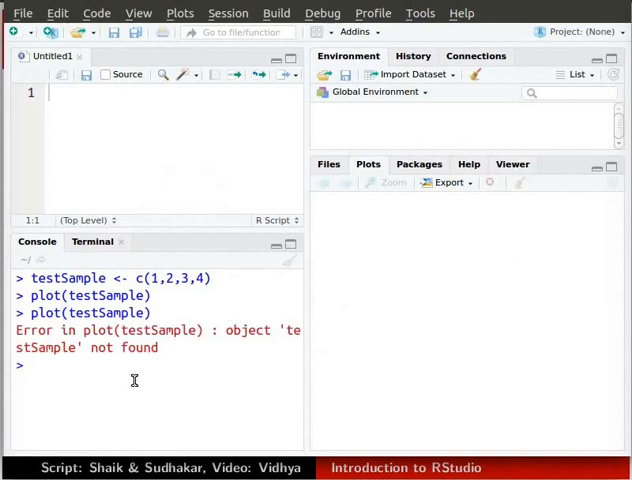
mouse_move(158, 348)
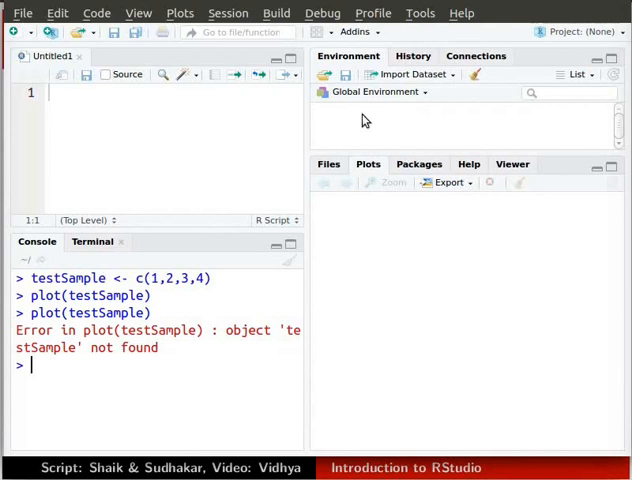
mouse_move(476, 74)
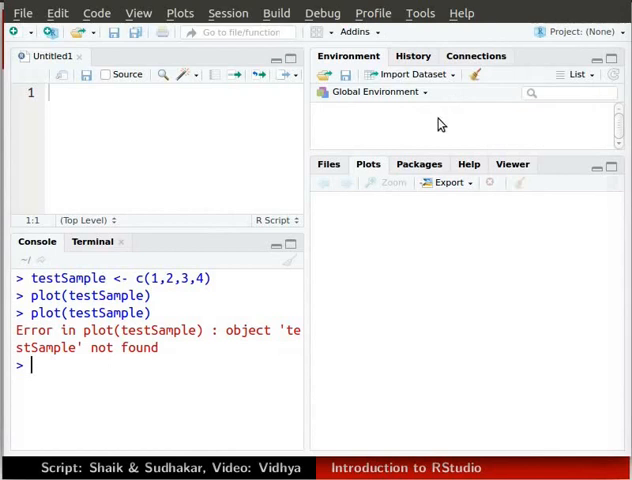
mouse_move(420, 62)
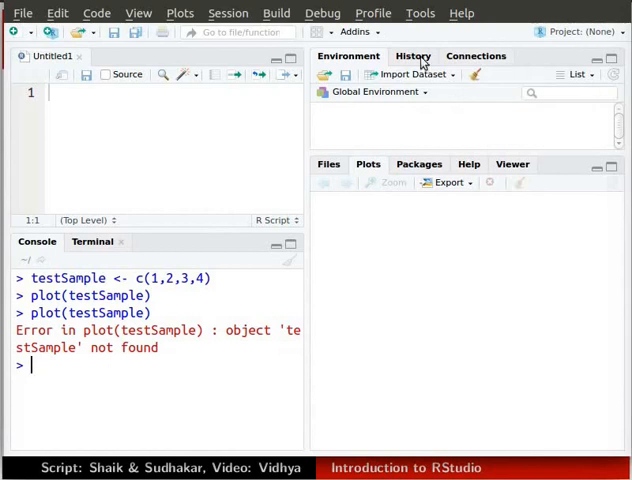
Step: Show the History pane listing the earlier testSample and plot commands
click(412, 56)
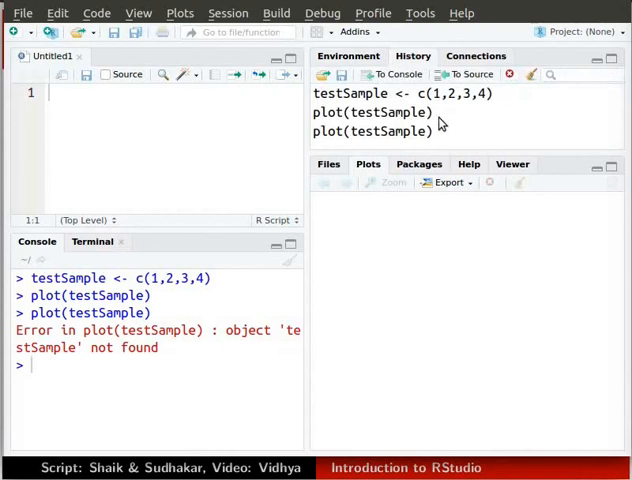
mouse_move(442, 128)
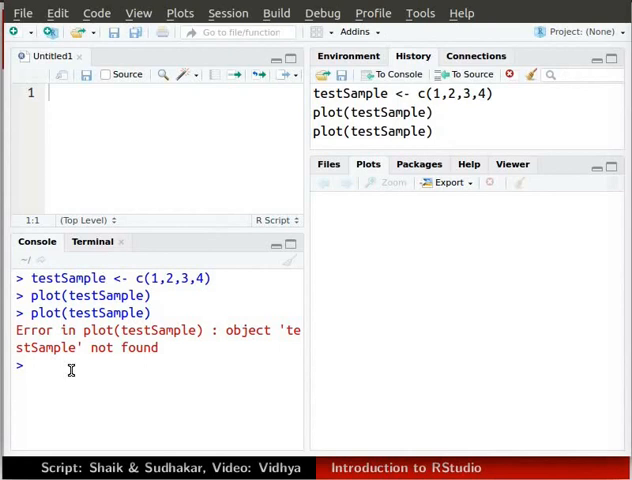
Step: Assign firstVar <- 6 and secondVar <- 8 in the console
text(firstVar <- 6)
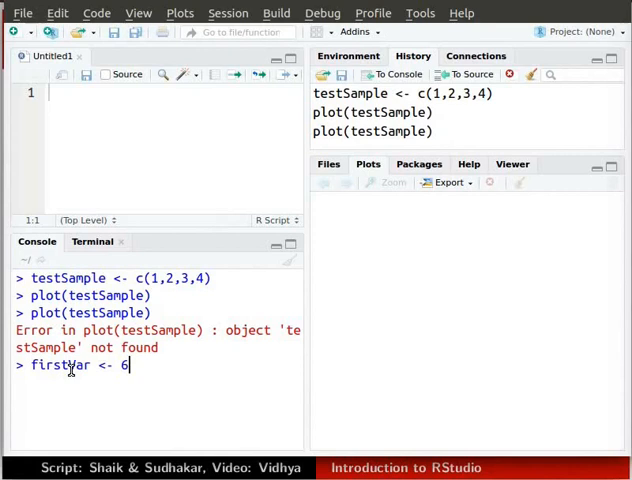
key(Return)
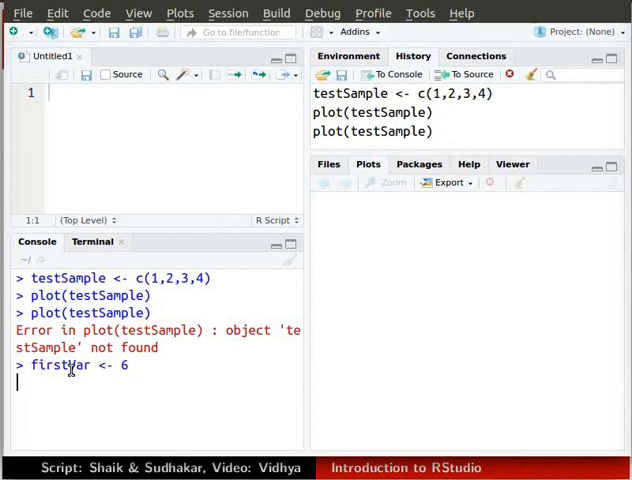
key(Return)
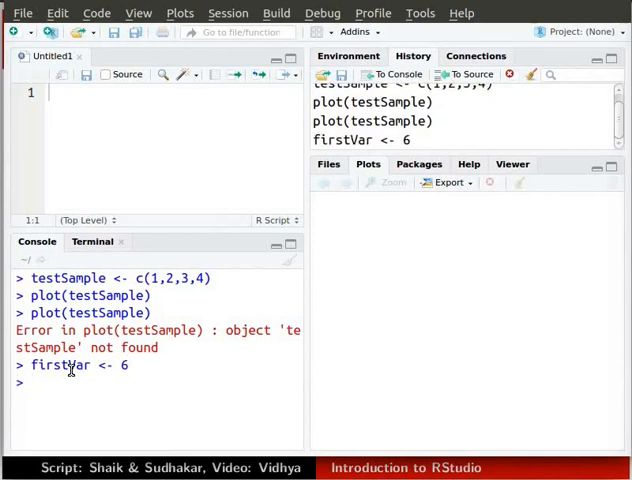
text(secondVar <- 8)
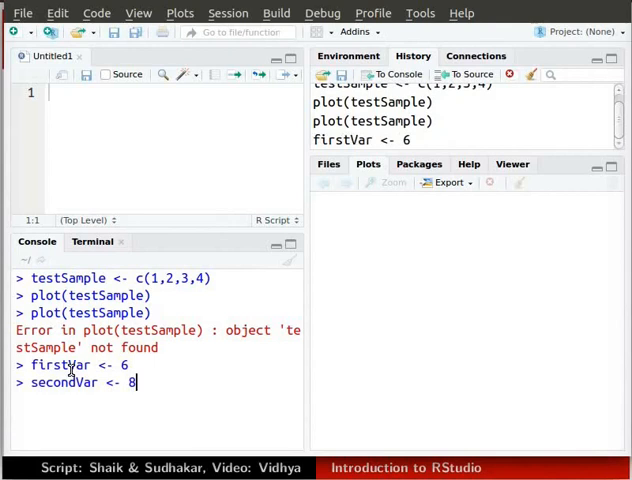
key(Return)
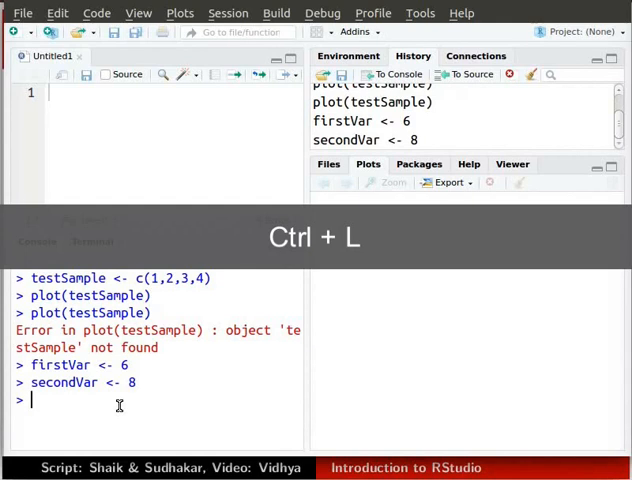
key(ctrl+l)
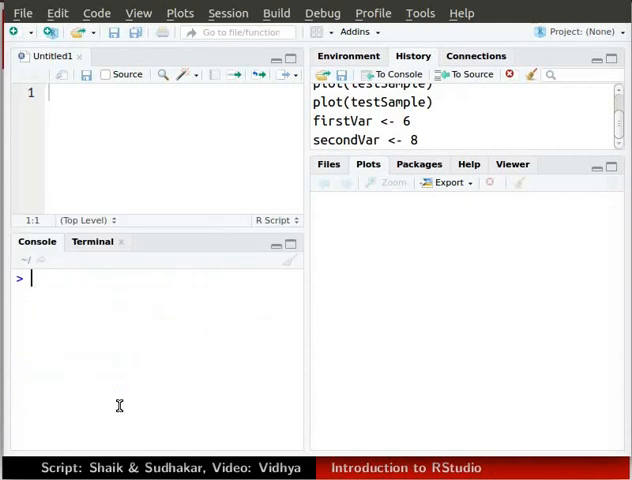
mouse_move(288, 272)
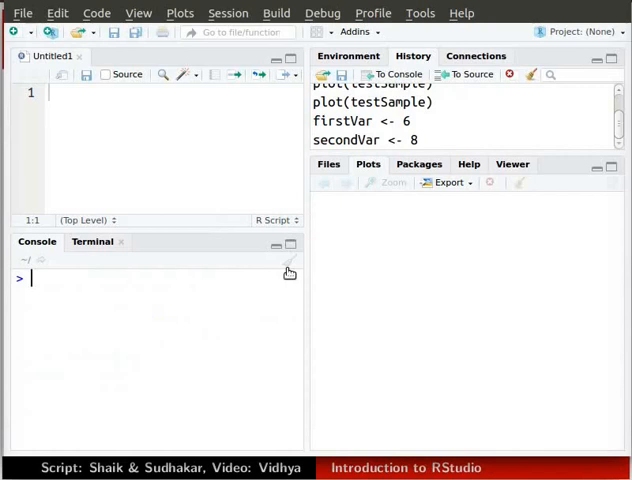
mouse_move(288, 272)
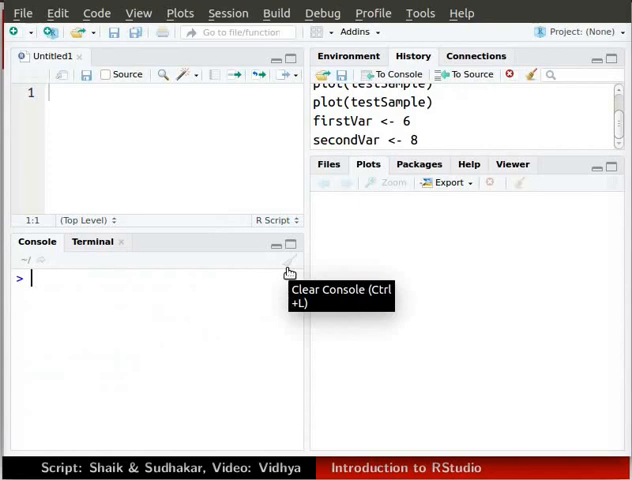
mouse_move(288, 244)
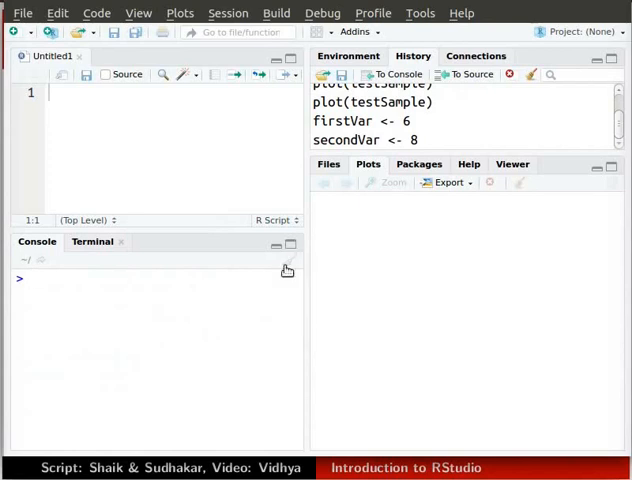
mouse_move(288, 270)
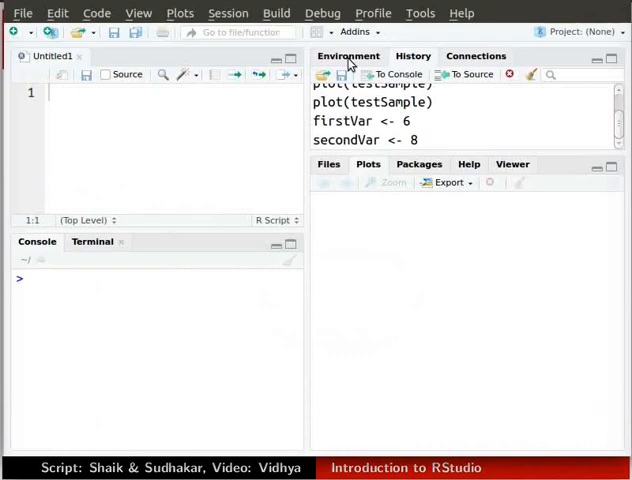
Step: Show the Environment variables, then run library() to list installed packages
click(348, 56)
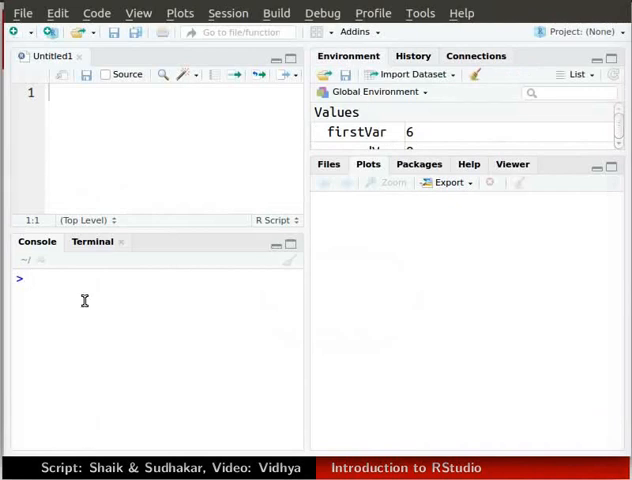
mouse_move(82, 290)
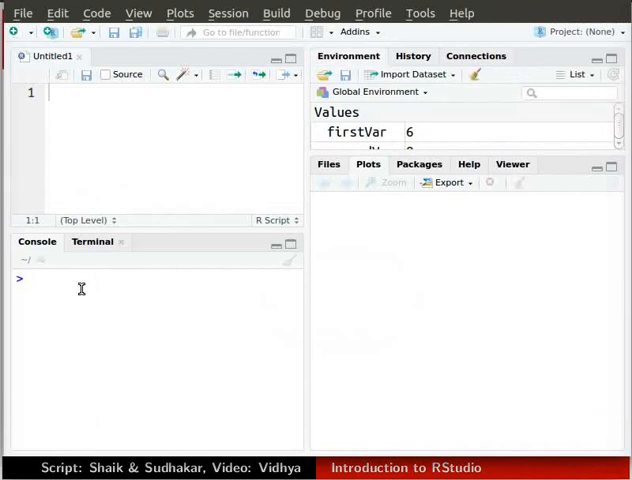
text(library())
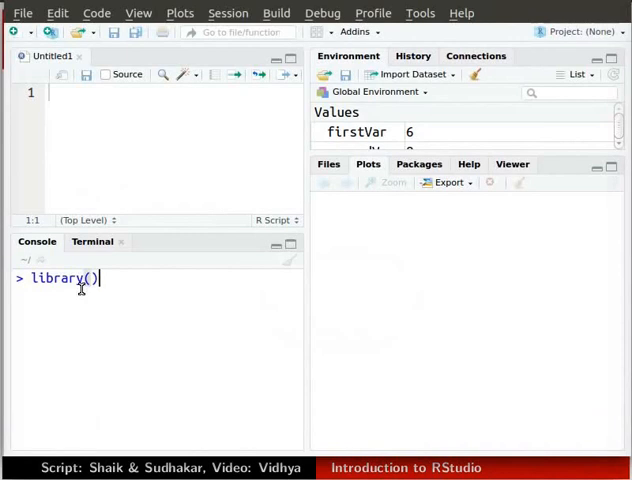
key(Return)
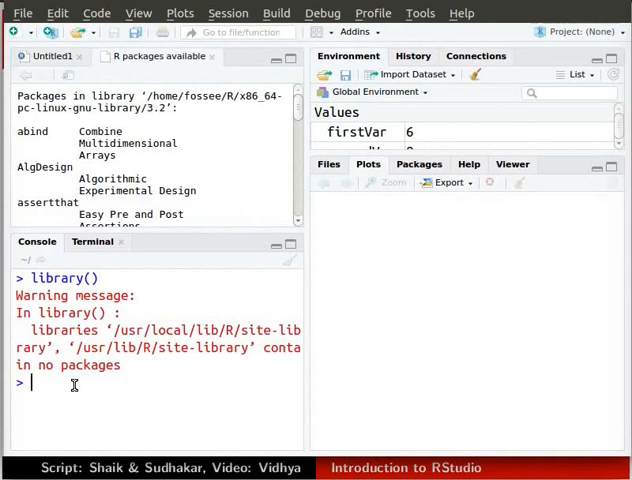
Step: Run install.packages("MASS") to install the MASS package
text(install.packages)
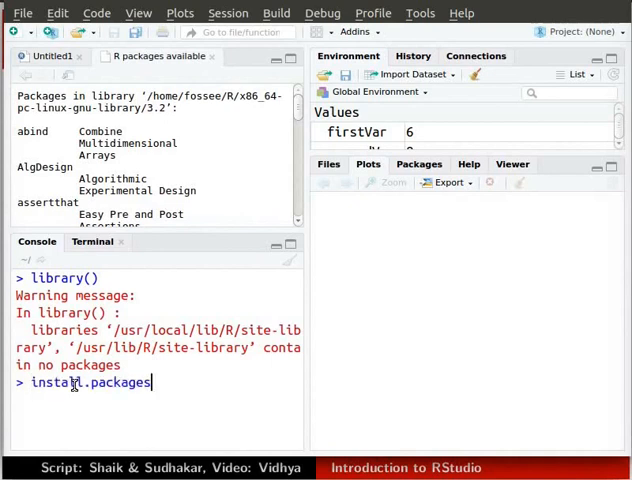
text(("MASS"))
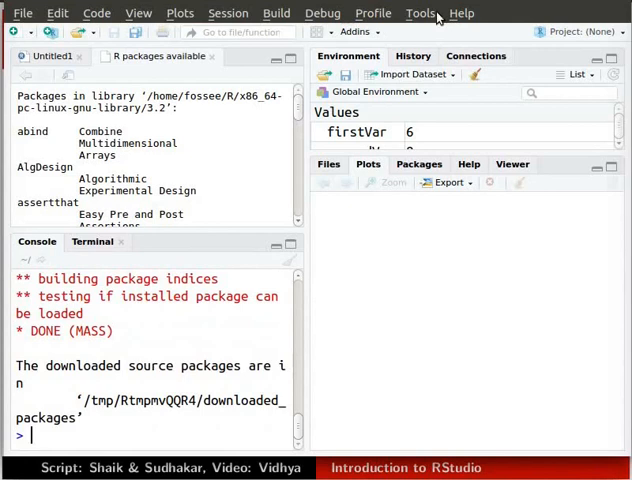
Step: Install ggplot2 with dependencies through Tools > Install Packages
click(420, 12)
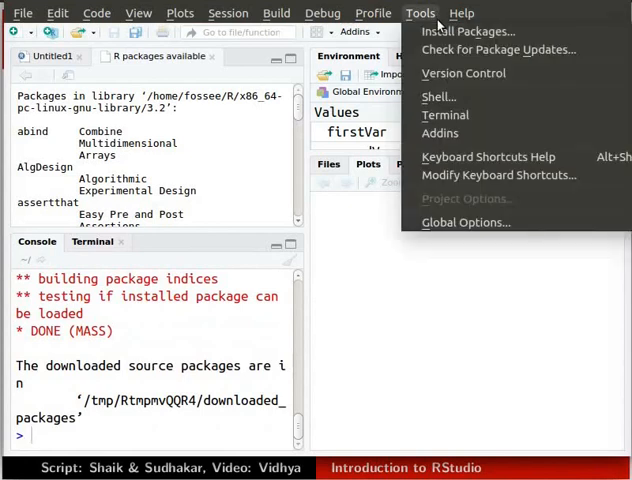
mouse_move(468, 32)
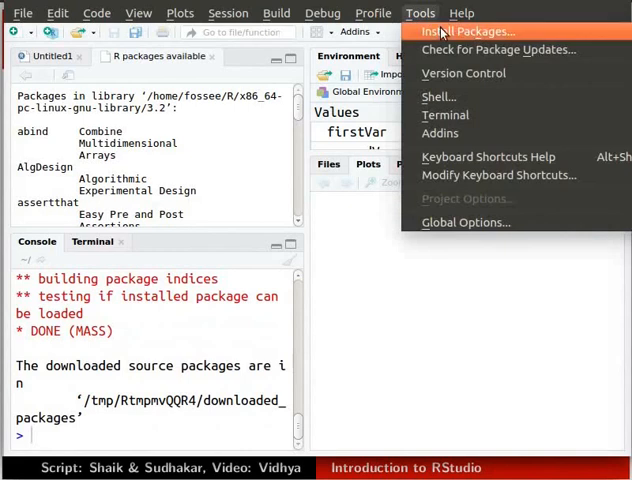
click(470, 32)
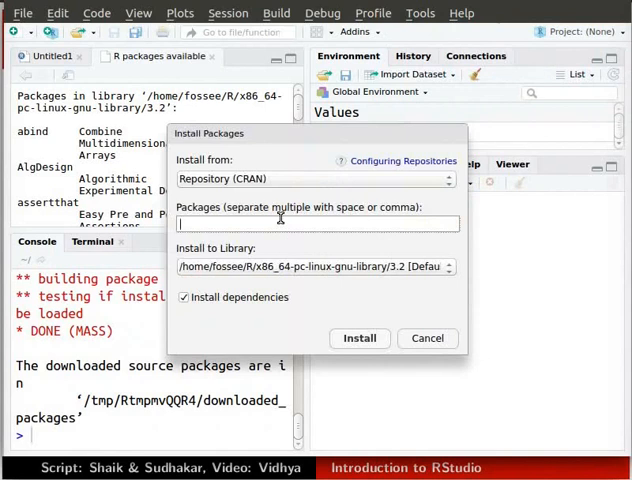
text(ggplot2)
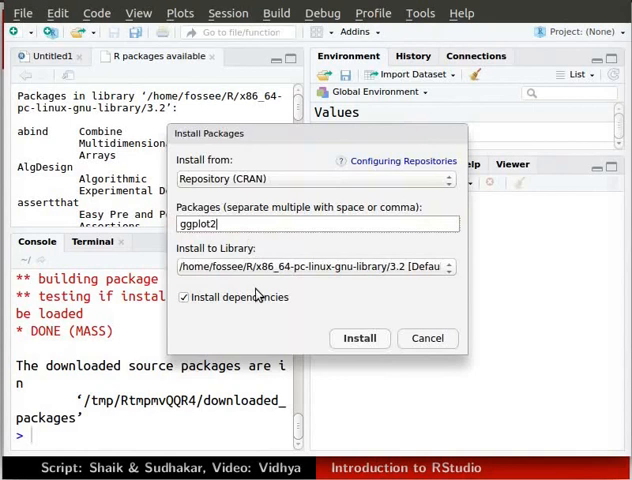
mouse_move(226, 308)
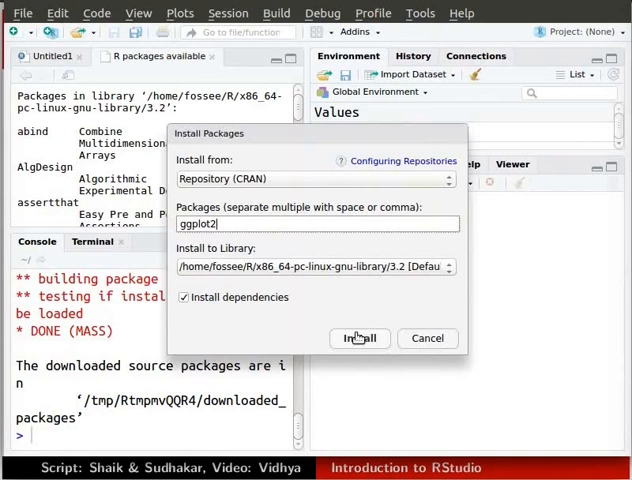
click(358, 338)
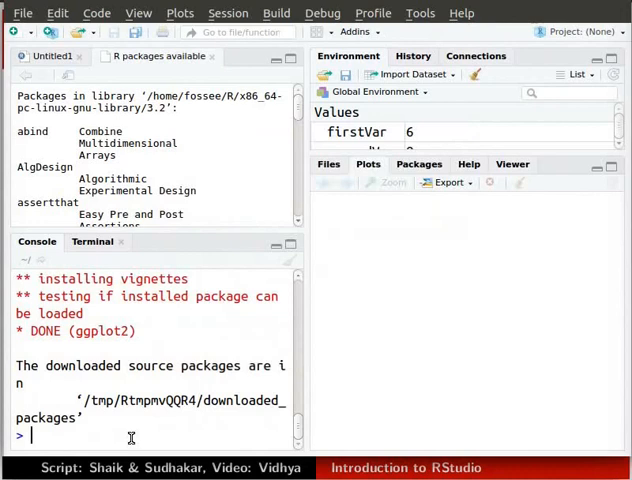
Step: Load the MASS package with library(MASS)
text(library(MASS))
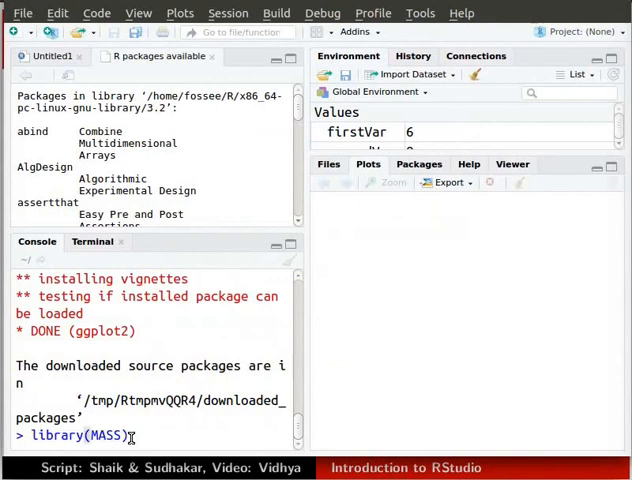
key(Return)
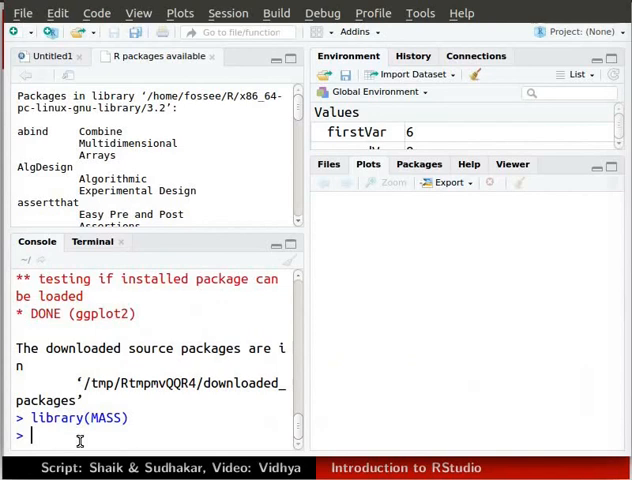
Step: Evaluate fractions(firstVar/secondVar) as 3/4 and firstVar/secondVar as 0.75
text(fractions()
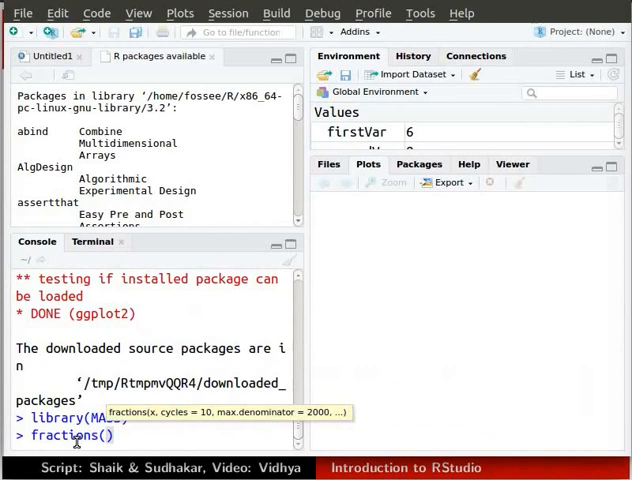
text(firstVar)
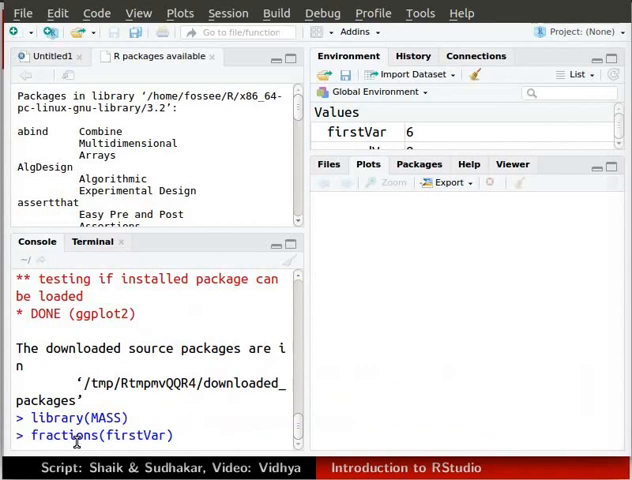
text(/secondVar)
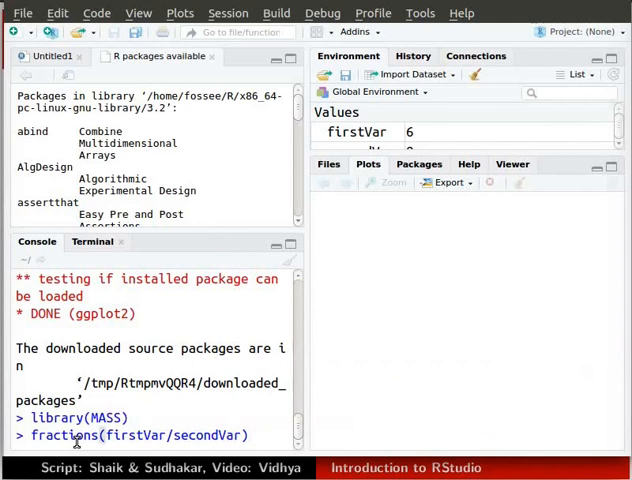
key(Return)
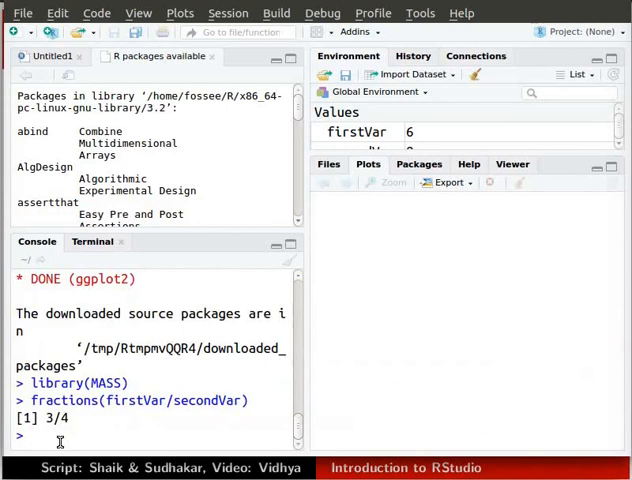
text(firstVar/secondVar)
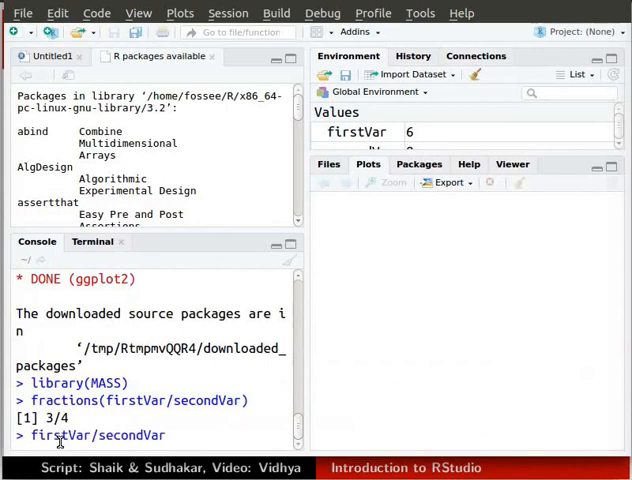
key(Return)
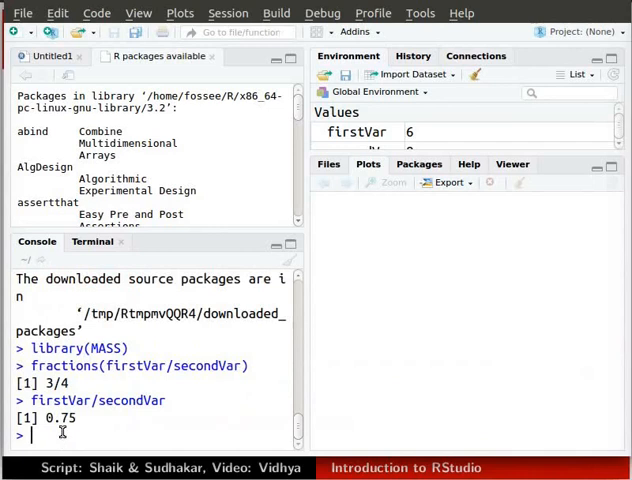